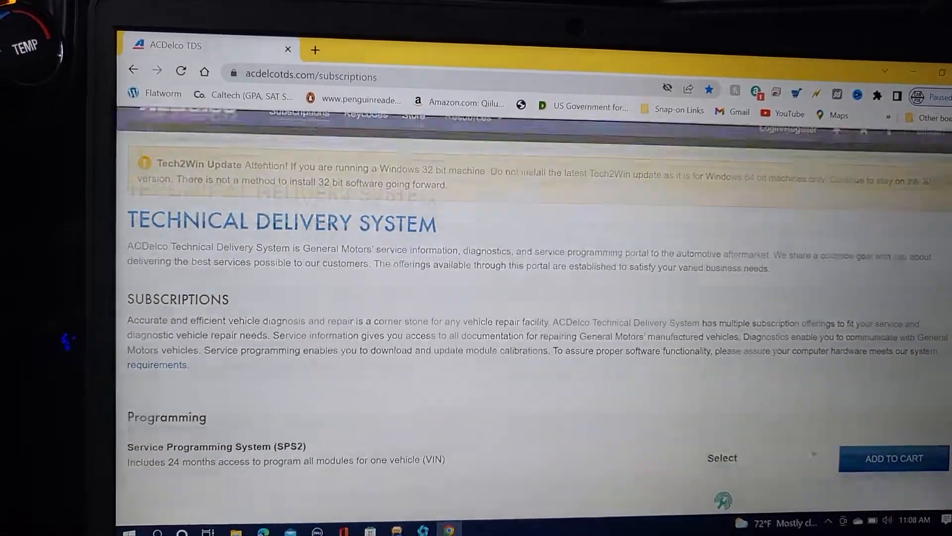
Step: Sign in to ACDelco TDS with the saved account credentials
scroll(down, 3)
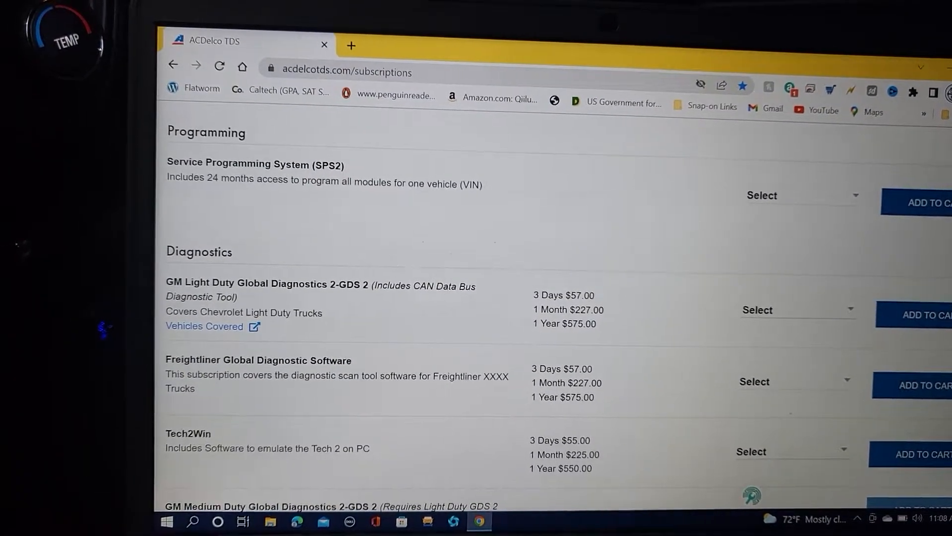
scroll(up, 3)
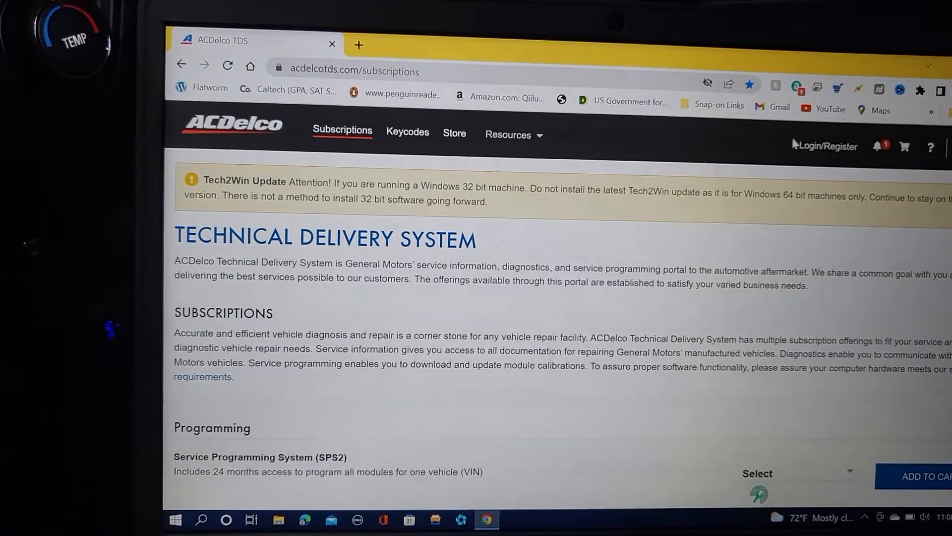
click(825, 146)
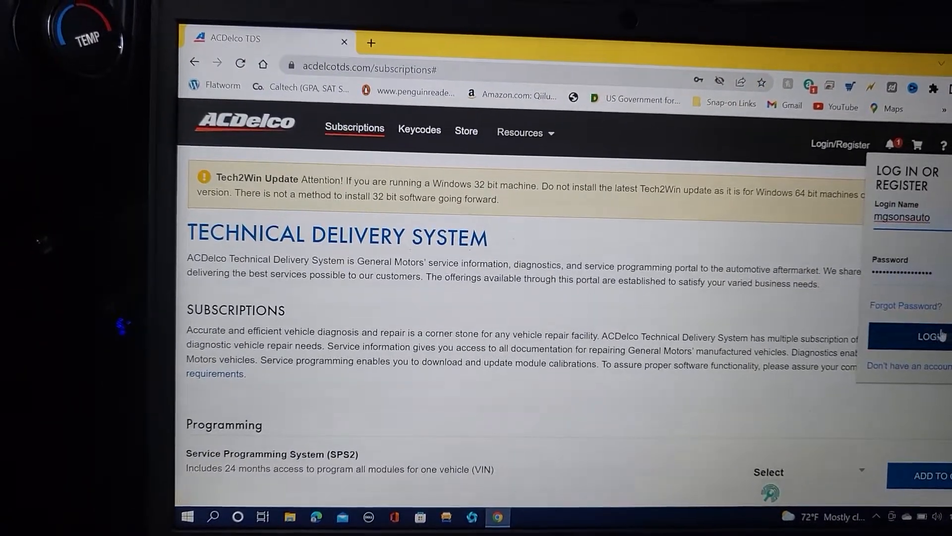
click(926, 337)
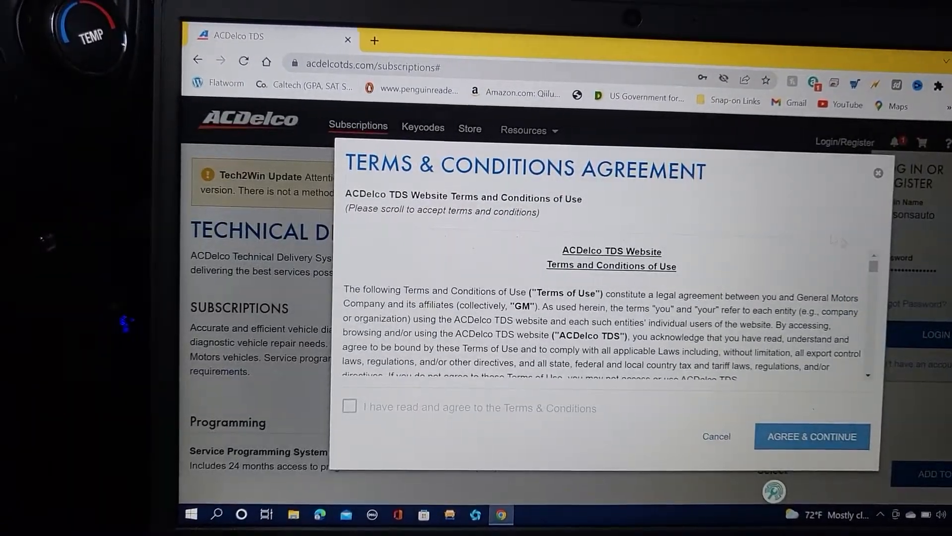
Step: Agree to the website terms and conditions and continue to the subscriptions page
scroll(down, 3)
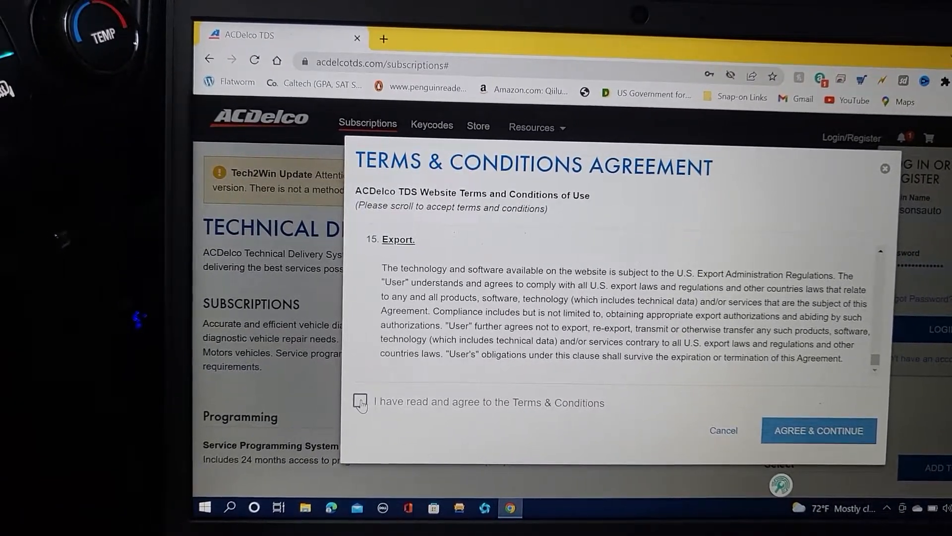
click(363, 401)
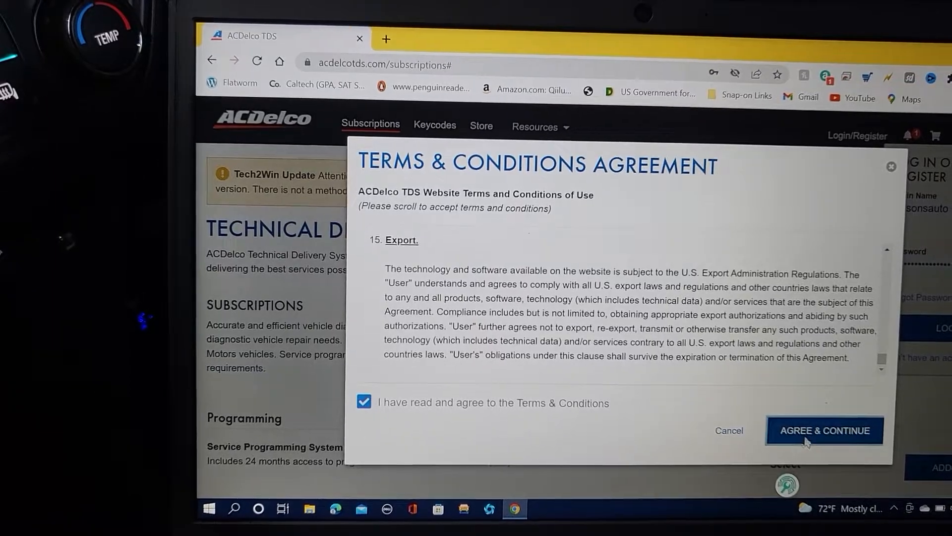
click(825, 430)
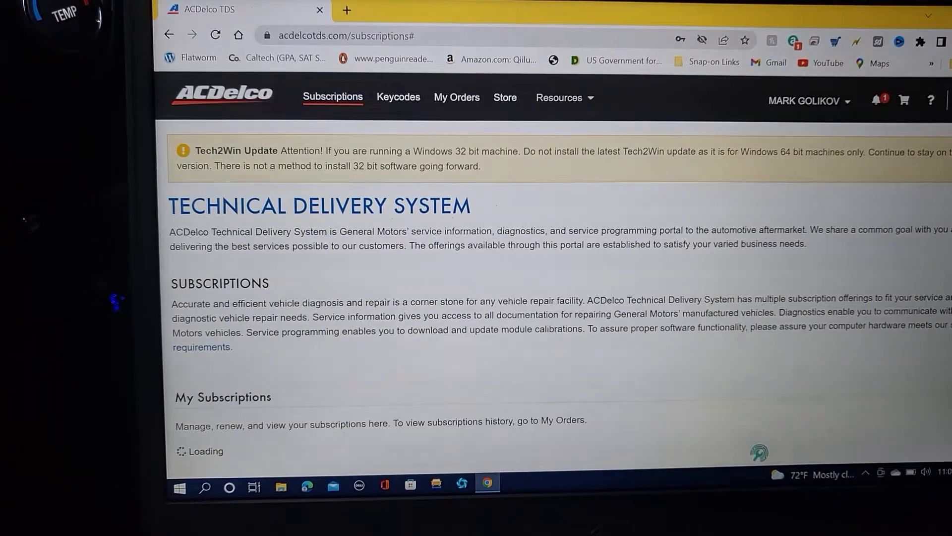
Step: Review the SPS2 subscription entries with their VINs and expiration dates
scroll(down, 3)
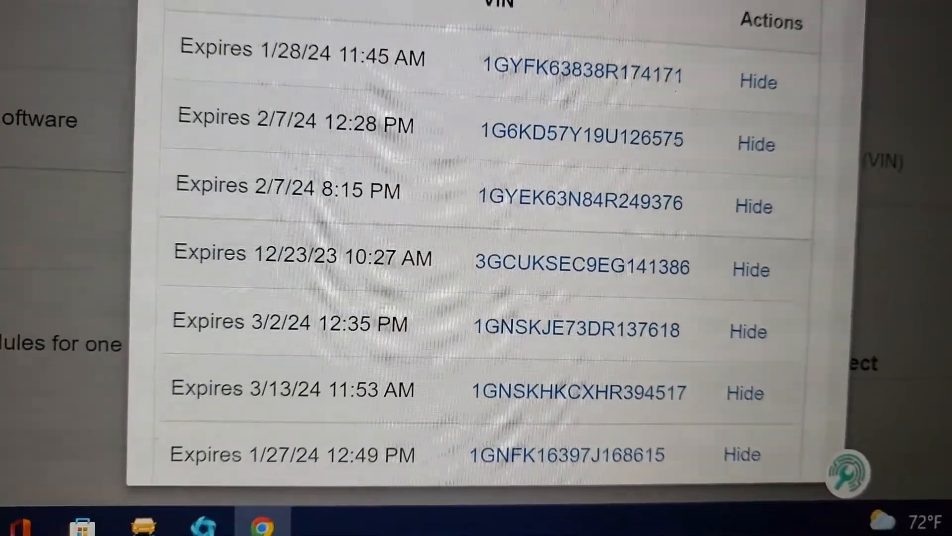
scroll(down, 3)
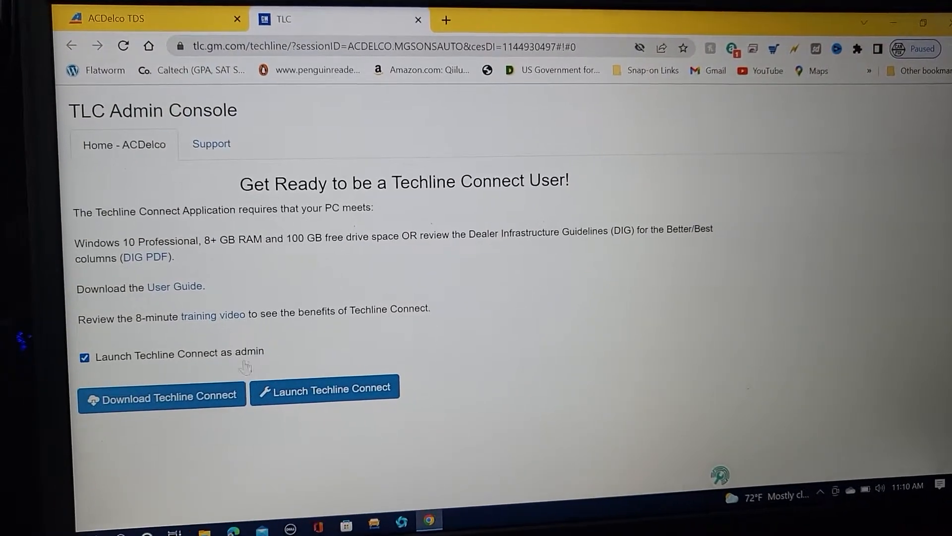
Step: Launch Techline Connect as administrator from the TLC Admin Console
click(325, 388)
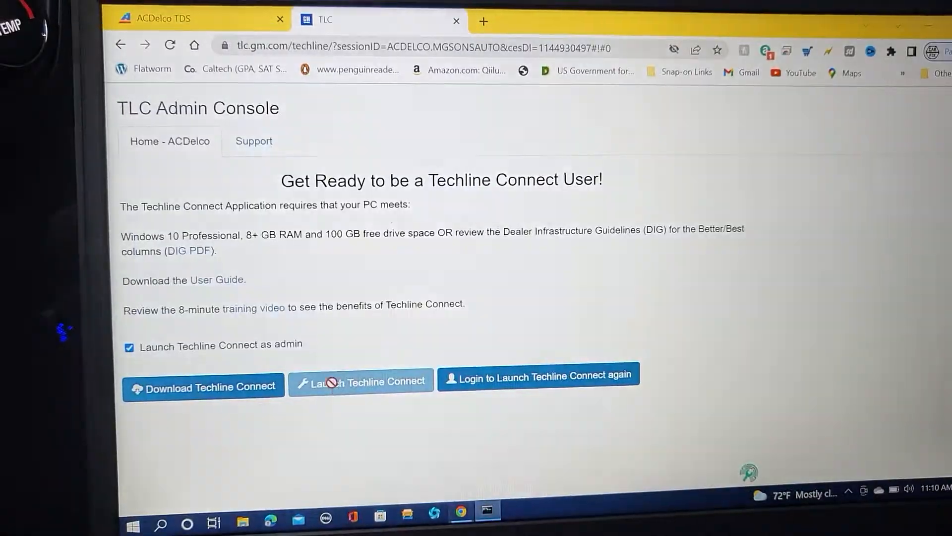
click(333, 380)
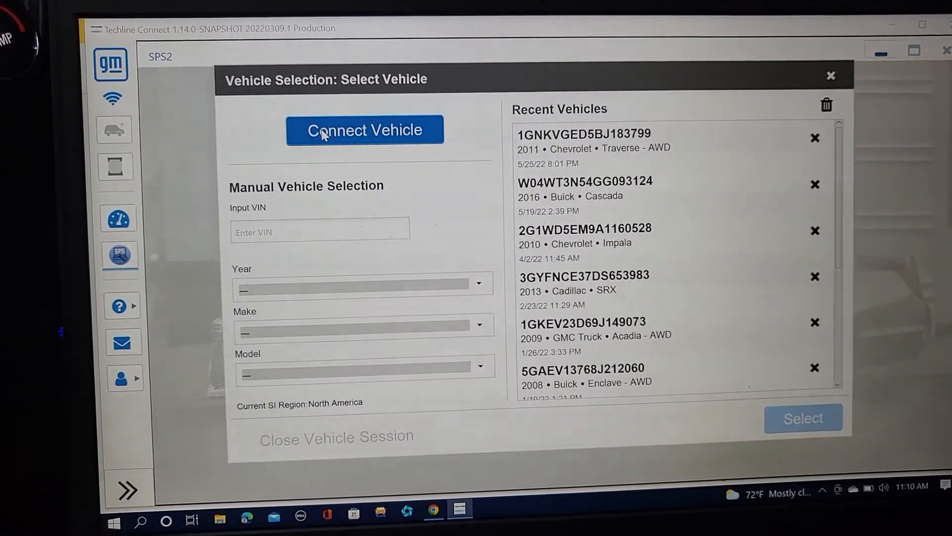
Step: Begin the vehicle connection using the VXDIAG interface device
click(365, 130)
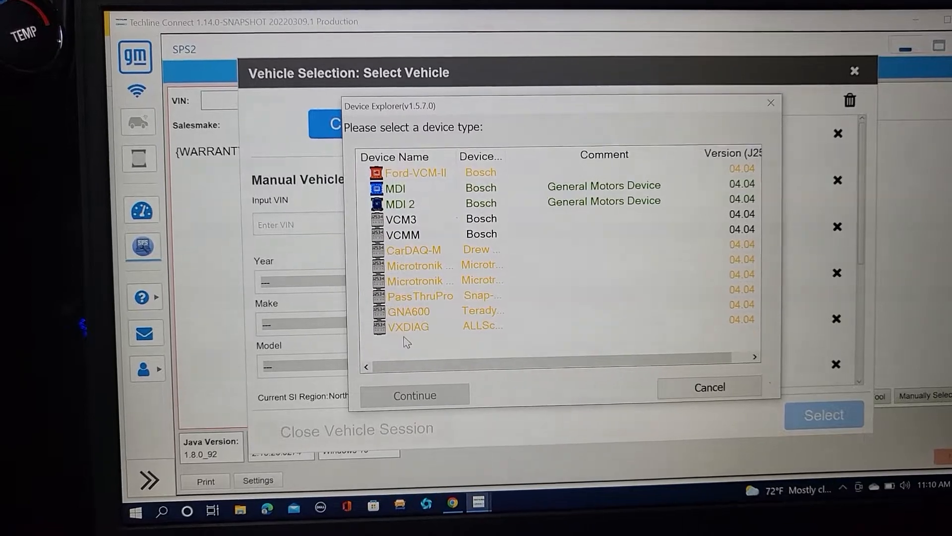
click(409, 327)
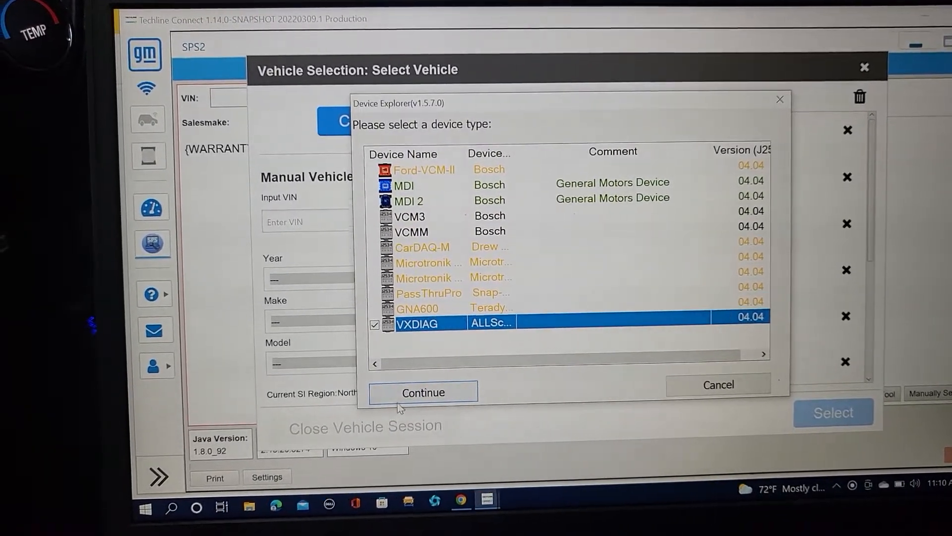
click(423, 392)
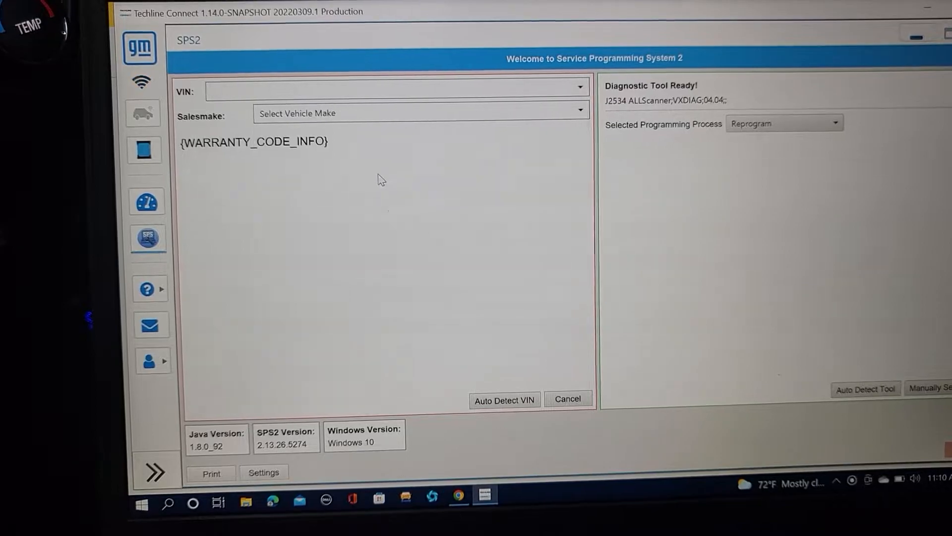
Step: Auto-detect the VIN and confirm the vehicle as a 2014 Chevrolet Silverado 1500 4WD
click(505, 400)
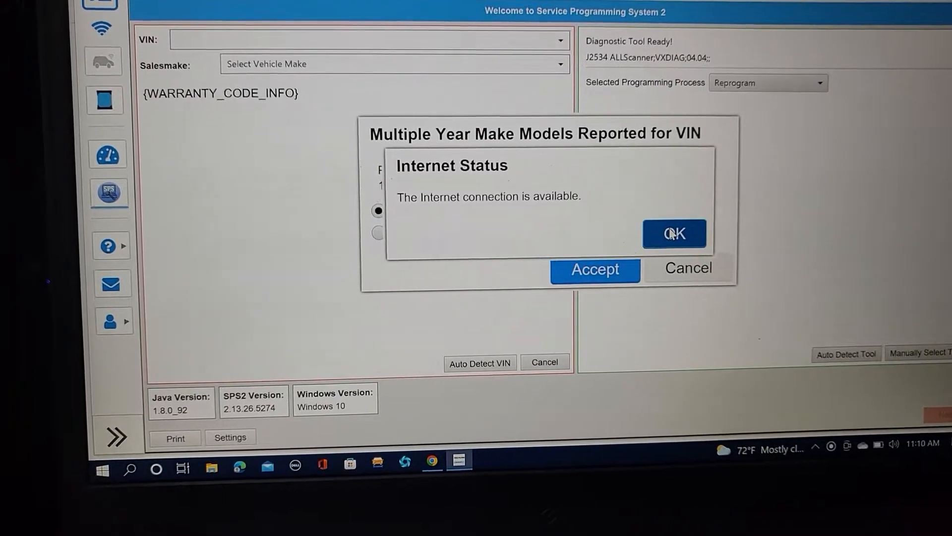
click(674, 232)
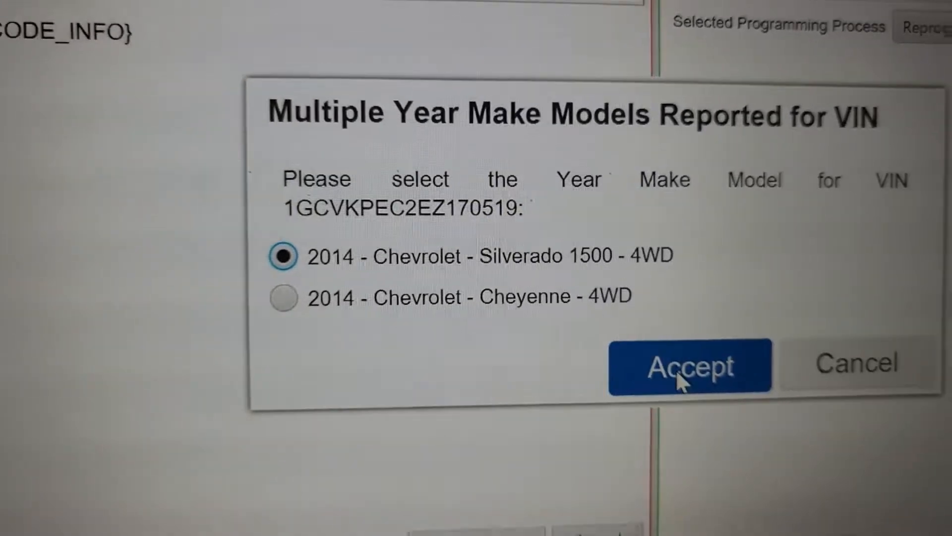
click(690, 368)
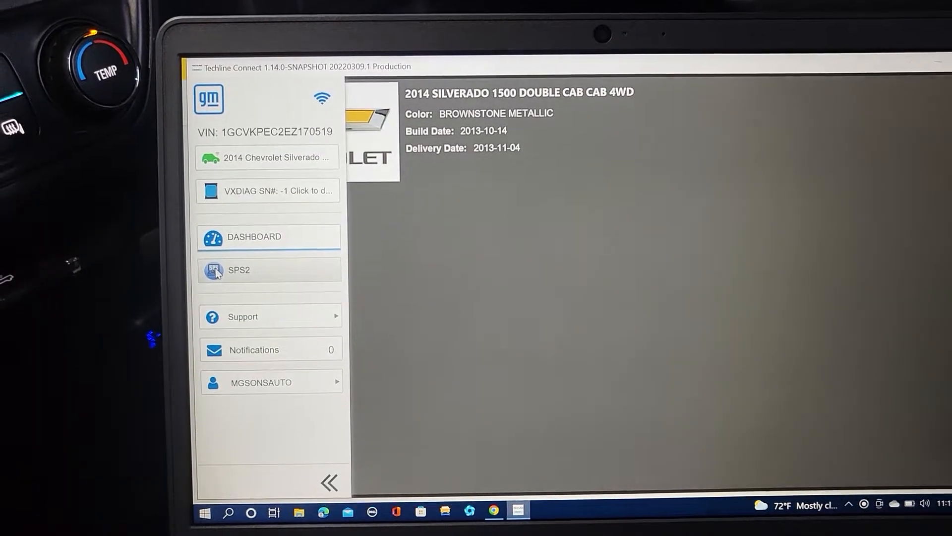
Step: Start SPS2 with the Replace and Reprogram process and proceed to supported controllers
click(239, 270)
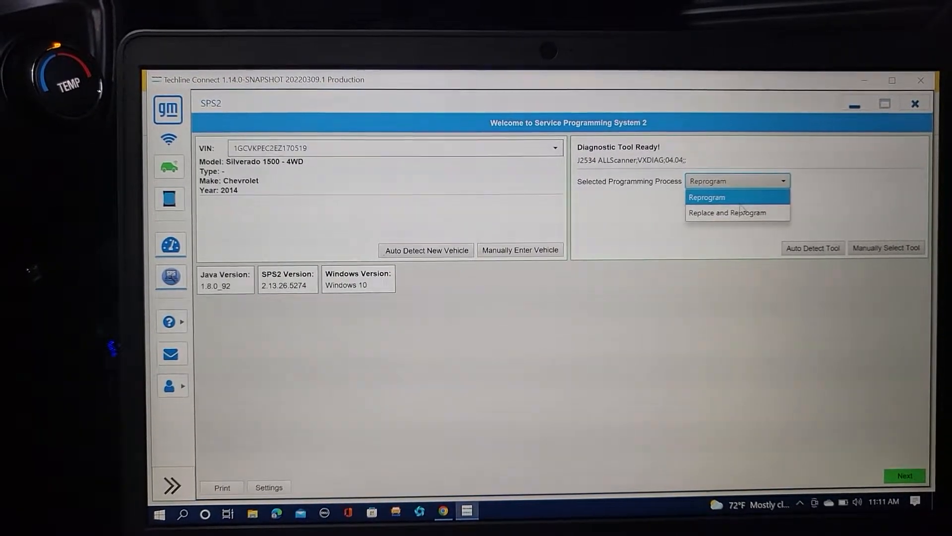
click(736, 213)
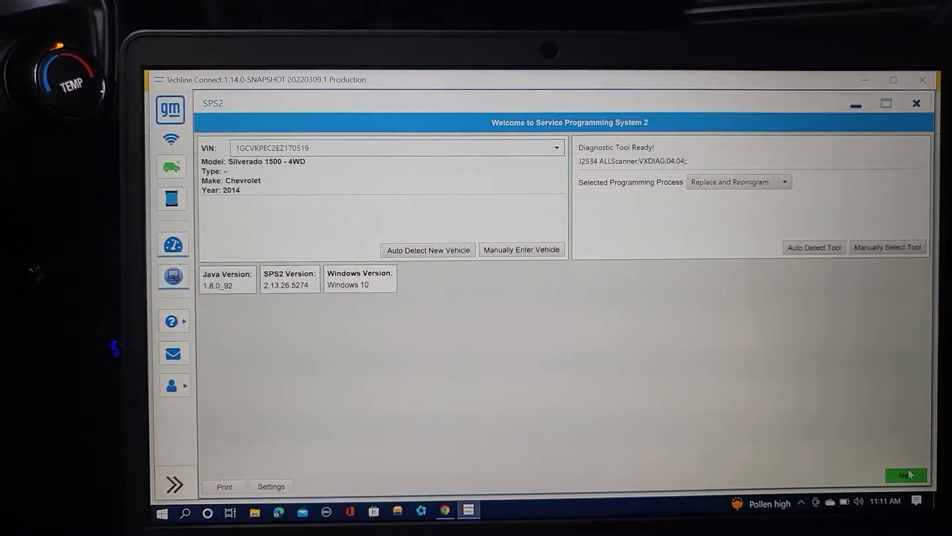
click(907, 474)
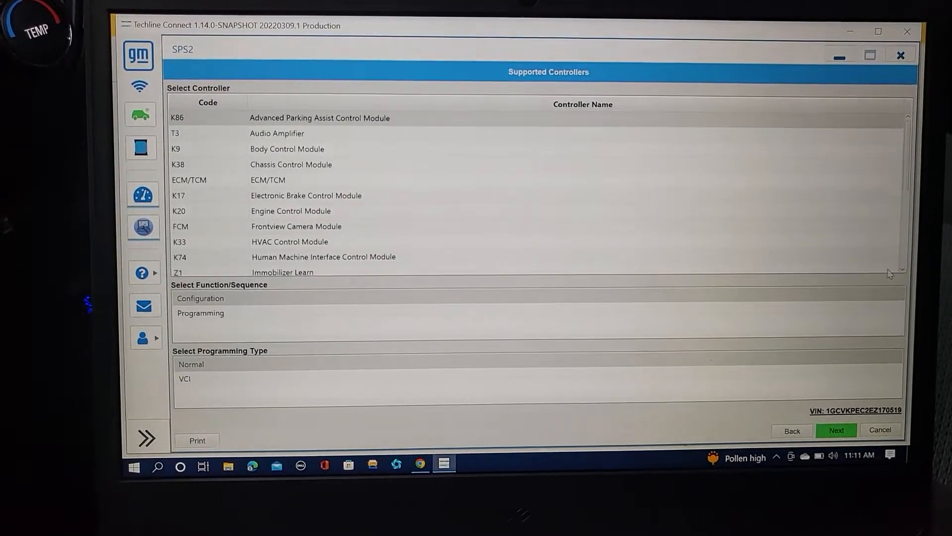
Step: Select the ECM/TCM controller with Sequential Programming in the controller list
scroll(down, 3)
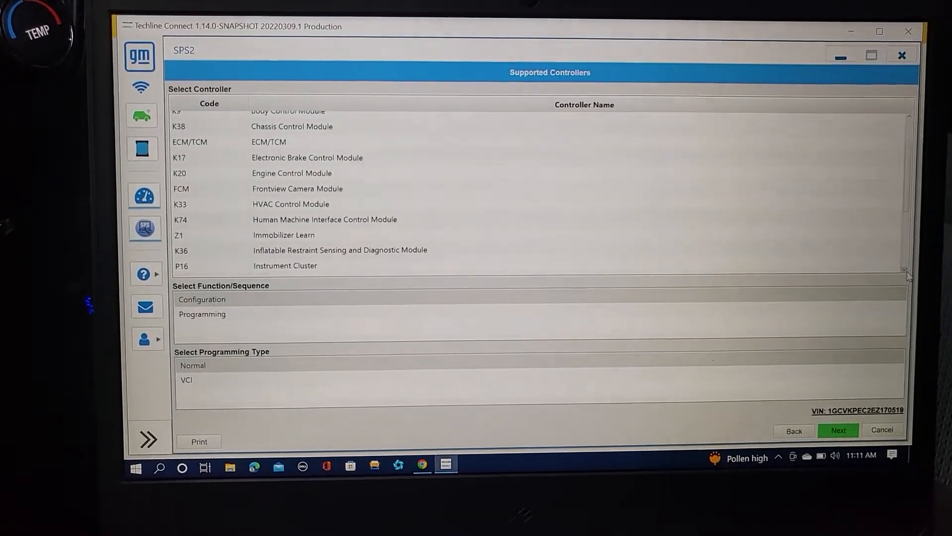
scroll(down, 3)
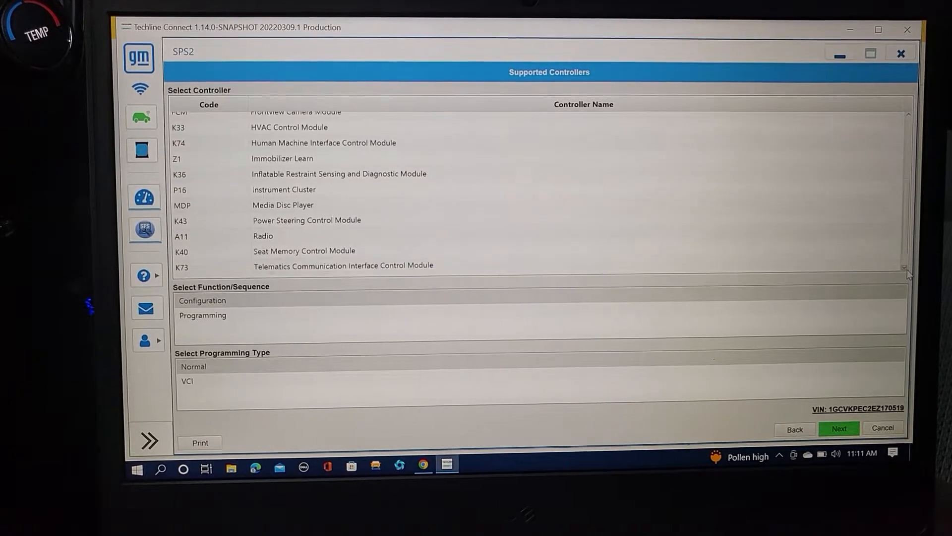
scroll(down, 3)
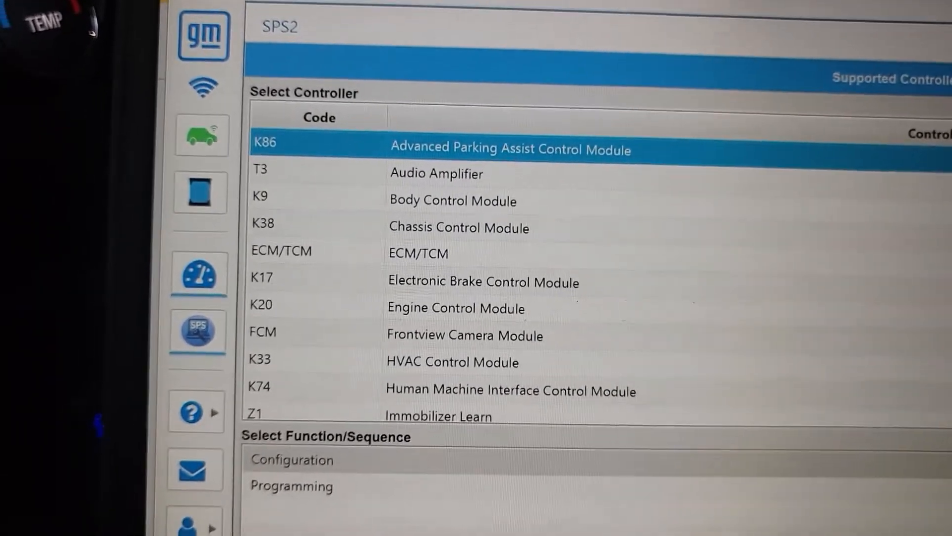
scroll(down, 3)
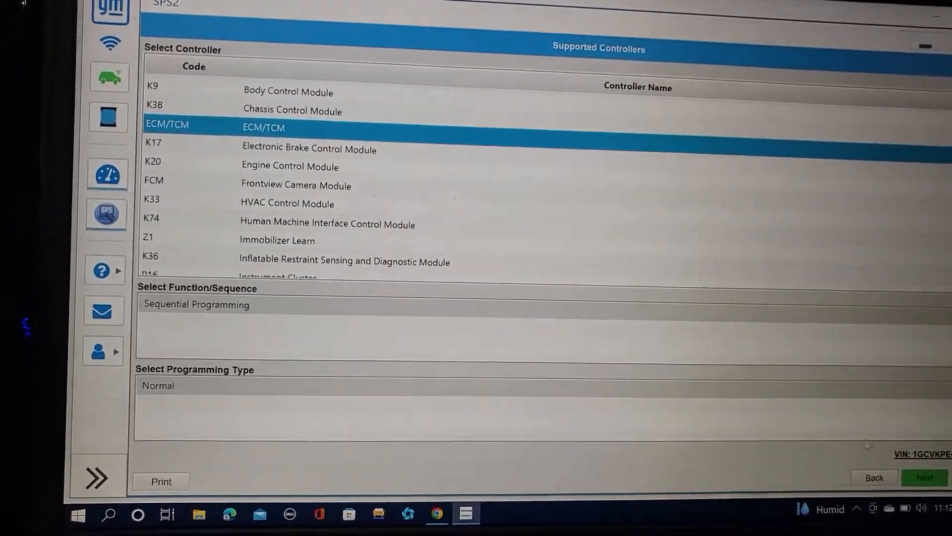
Step: Review the ECM and TCM calibration summary and start programming
click(927, 477)
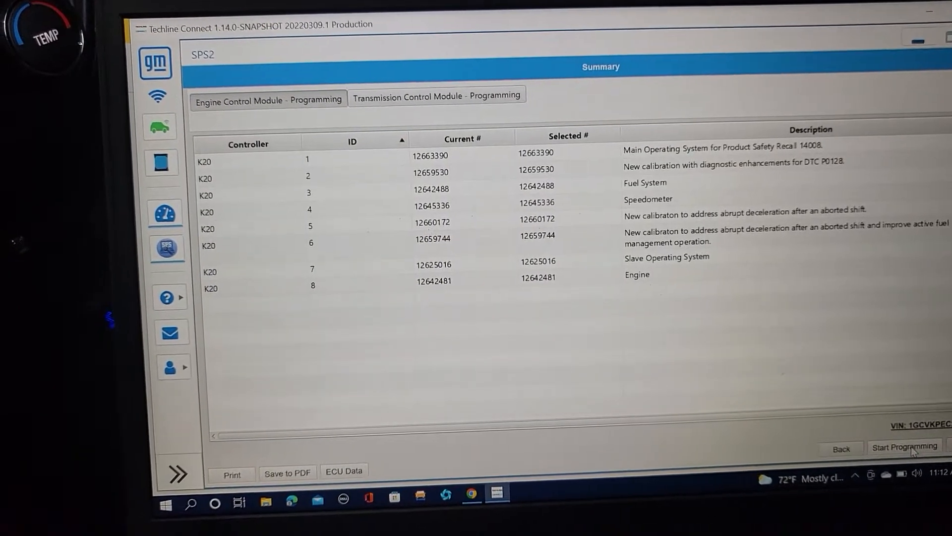
click(904, 447)
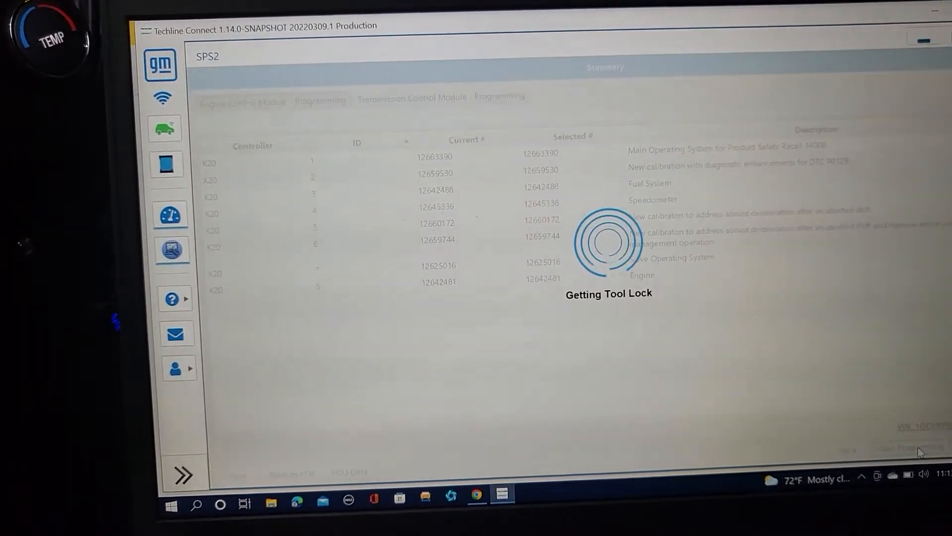